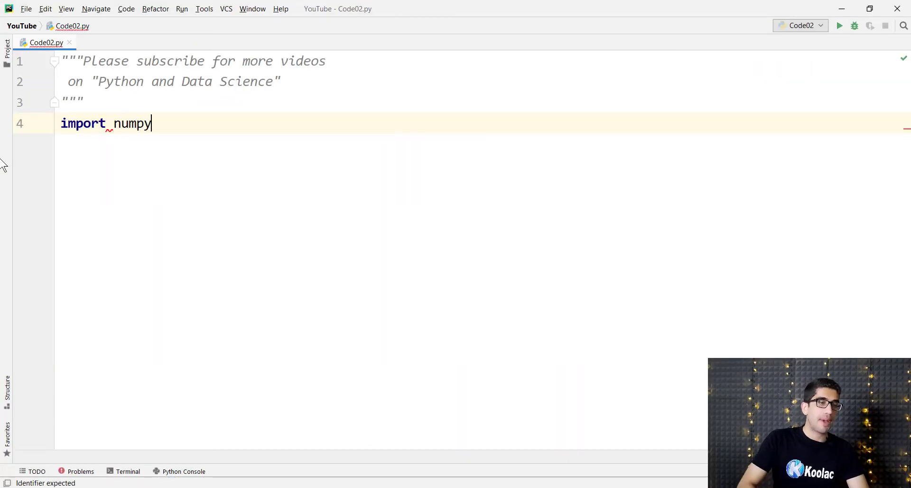
# Import numpy as np and define p1=np.array([1,3]) and p2=np.array([4,2])
pyautogui.write('as np')
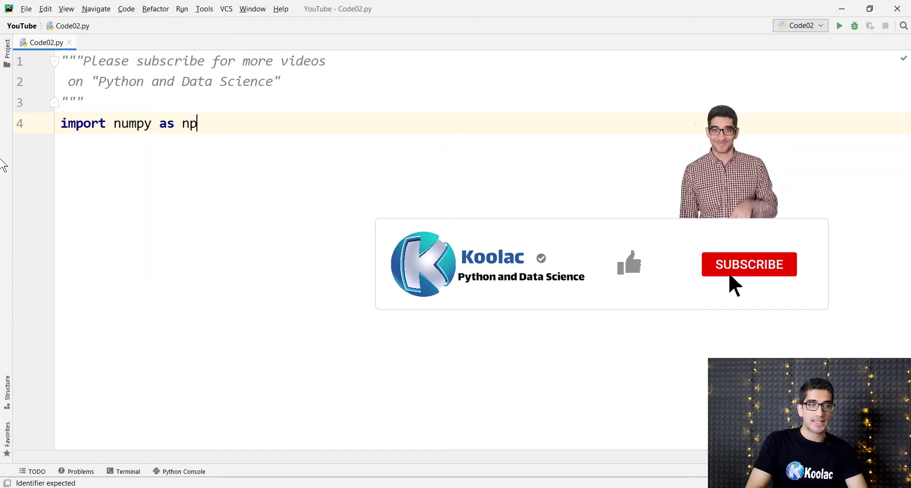
pyautogui.write('p1')
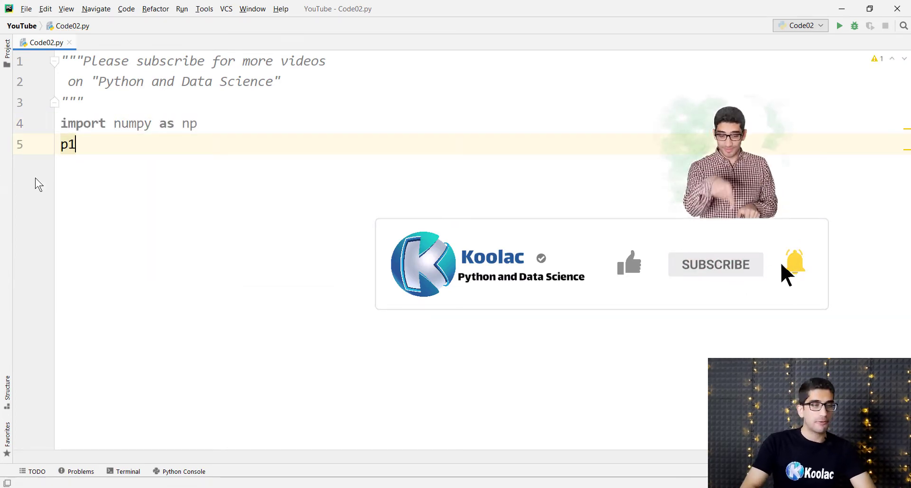
pyautogui.write('=')
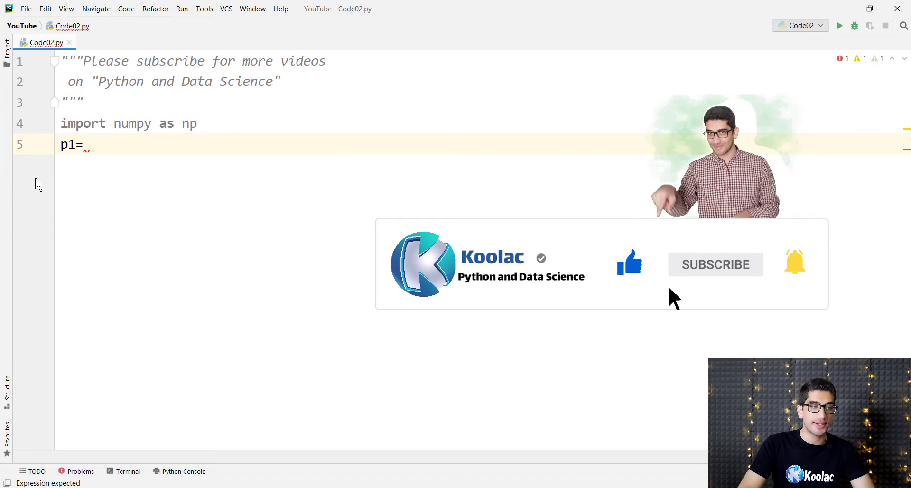
pyautogui.write('np.array([1,3')
pyautogui.write('p2')
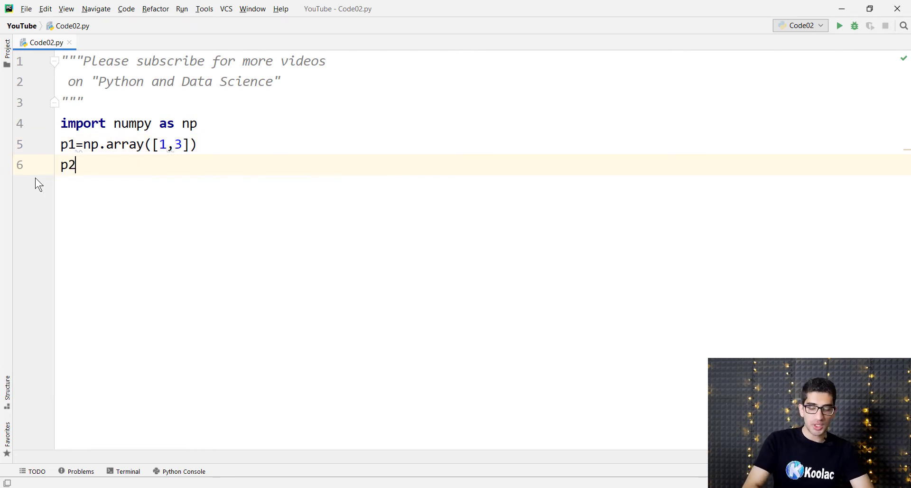
pyautogui.write('=np.array([4')
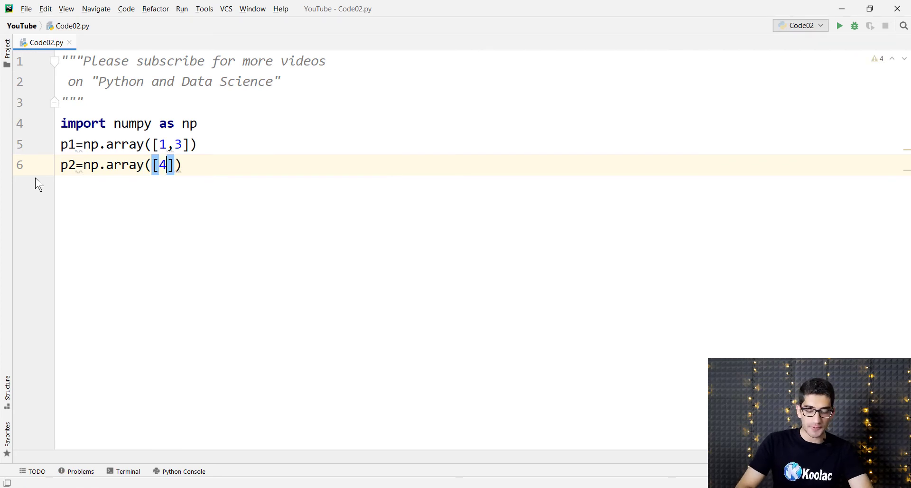
pyautogui.write(',2)')
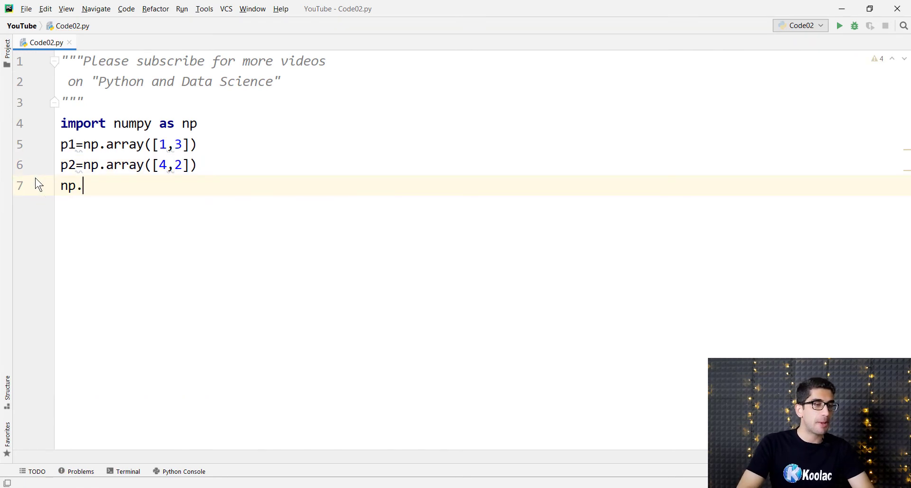
# Assign d=np.linalg.norm(p2-p1) and start a print( call on the next line
pyautogui.write('linalg')
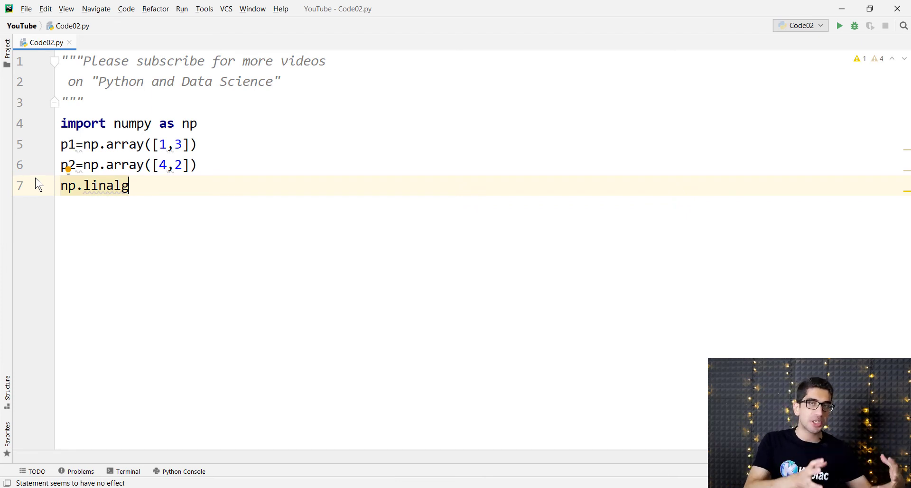
pyautogui.write('.')
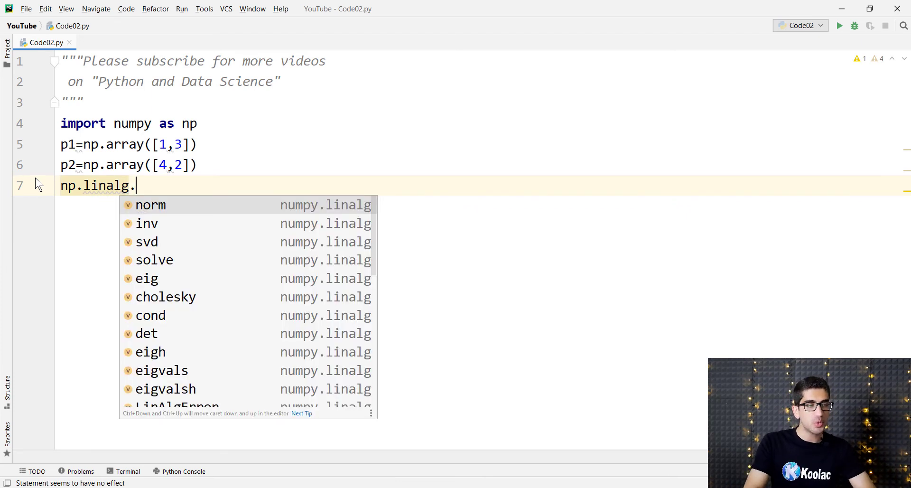
pyautogui.click(150, 205)
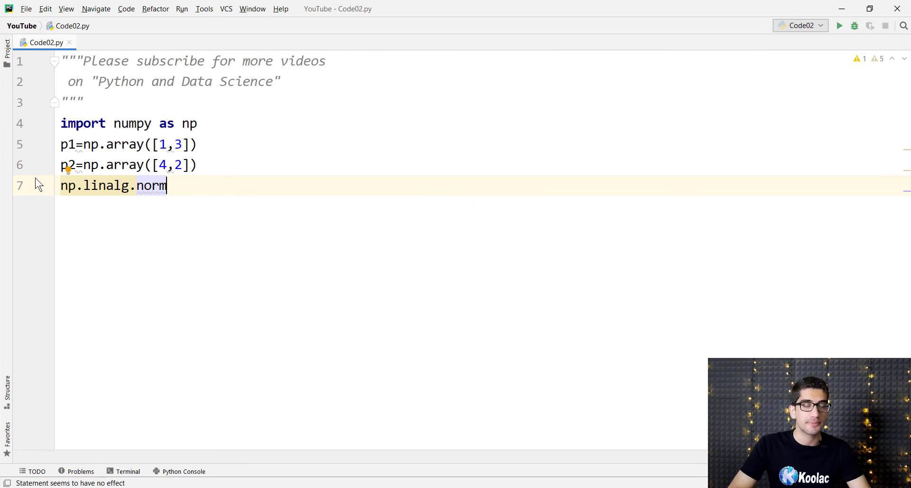
pyautogui.write('(p2-p1)')
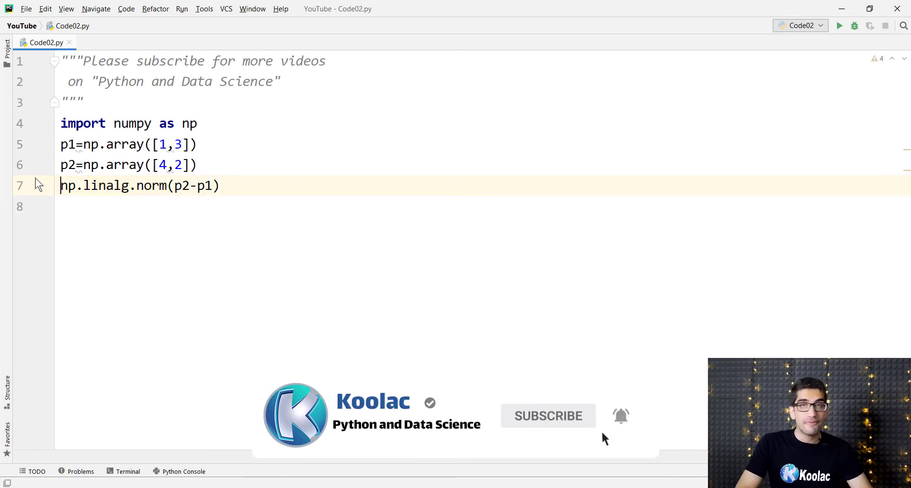
pyautogui.write('d=')
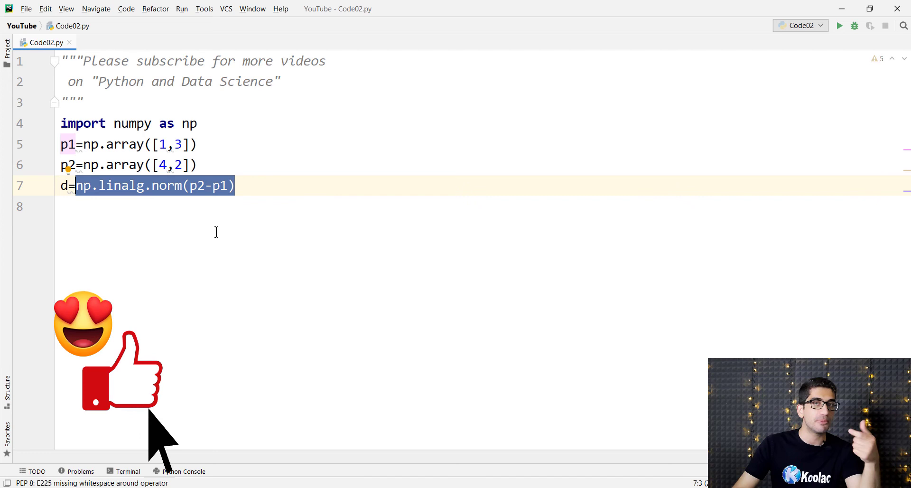
pyautogui.write('print(')
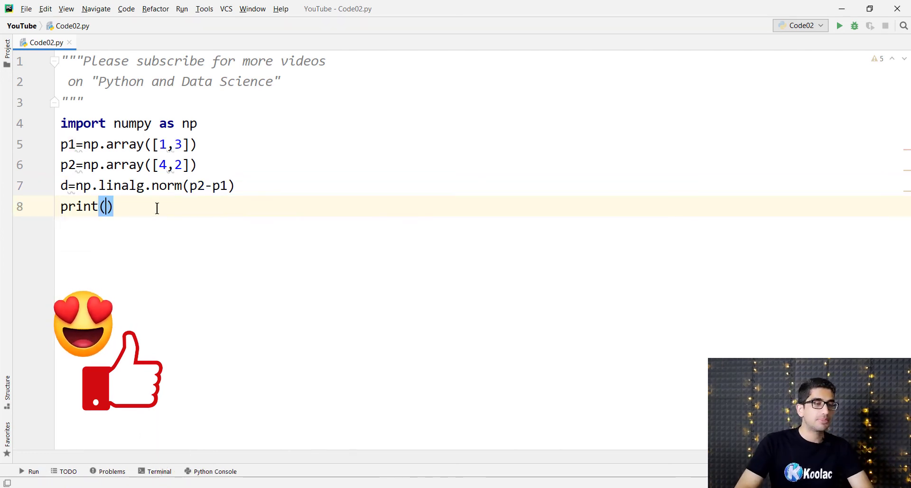